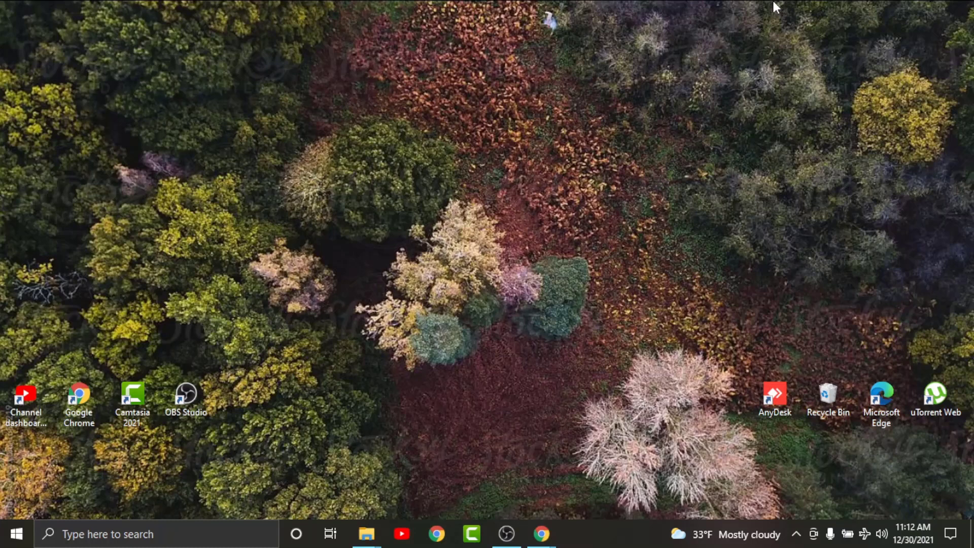
mouse_move(825, 24)
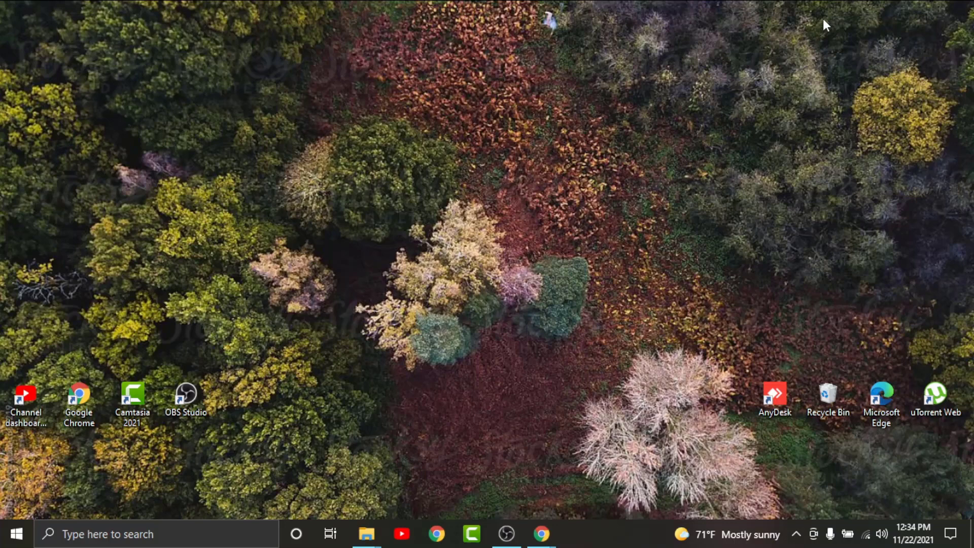
mouse_move(715, 193)
text(se)
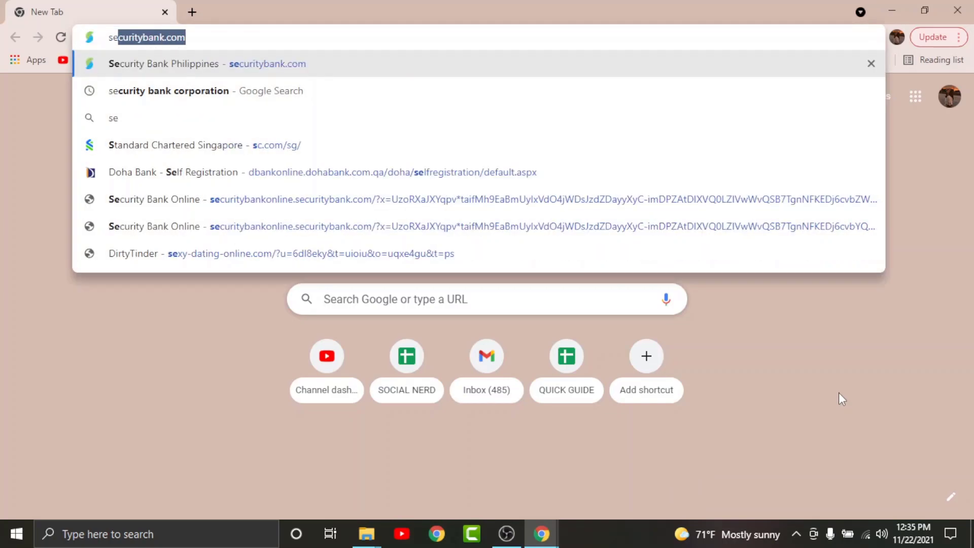
Load the Security Bank Philippines home page from the securitybank.com suggestion.
click(207, 63)
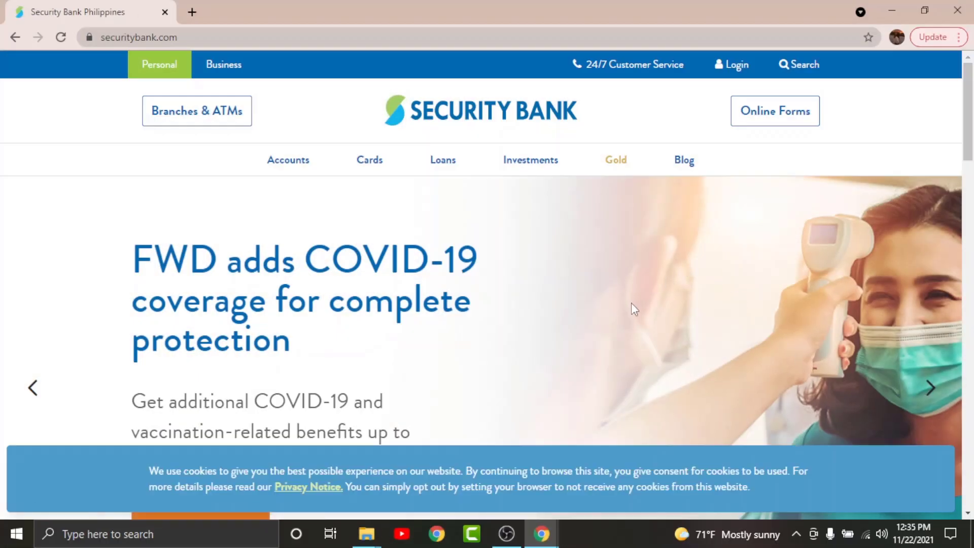
mouse_move(738, 64)
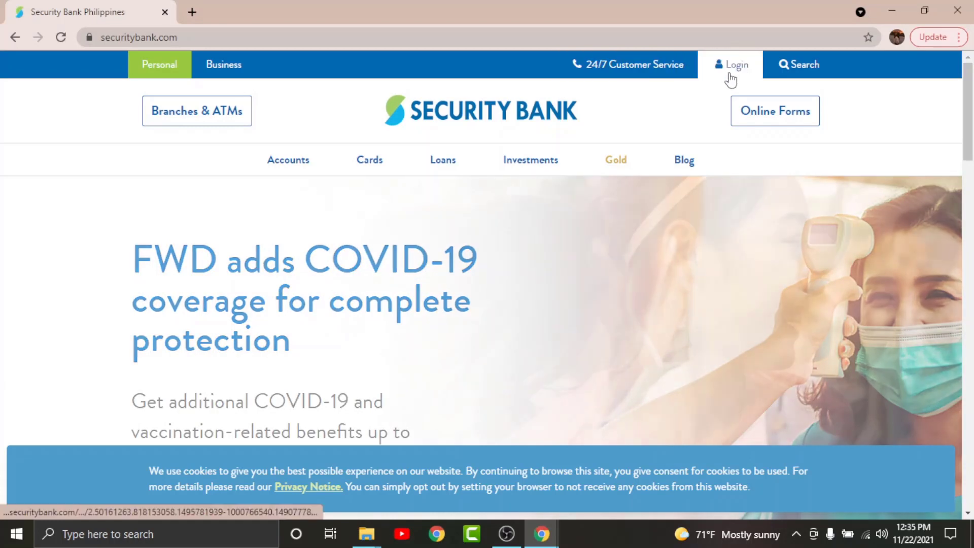
Reach the Security Bank Online login page via the top-bar Login link.
click(732, 63)
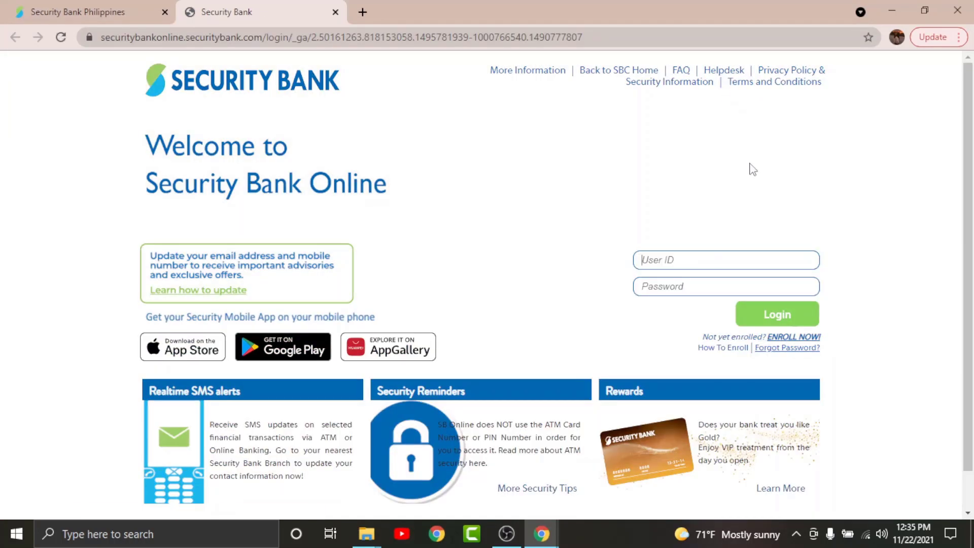
mouse_move(692, 191)
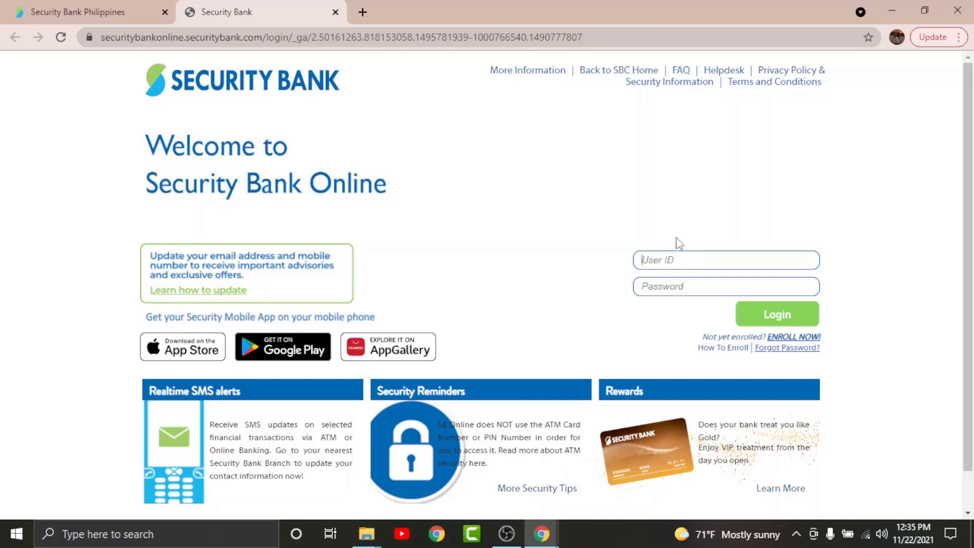
mouse_move(701, 242)
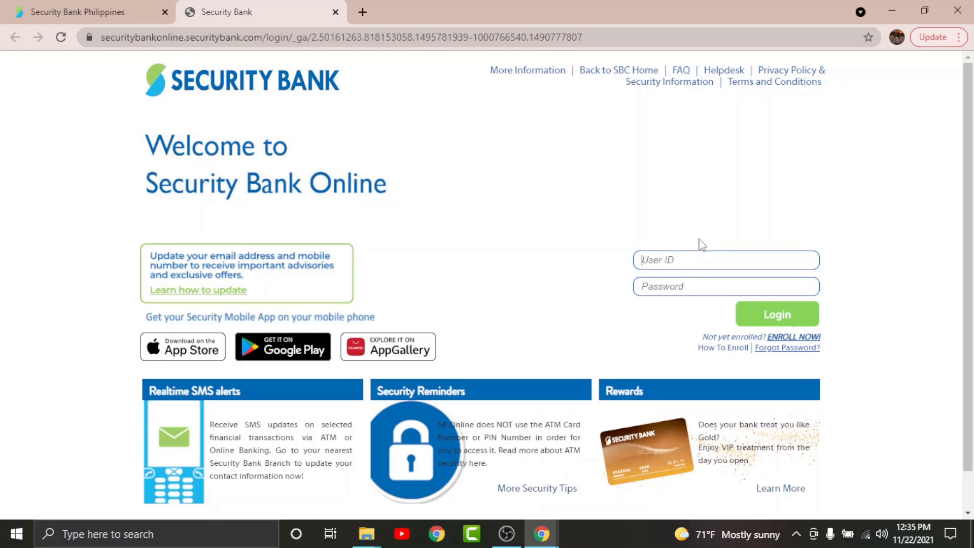
mouse_move(794, 337)
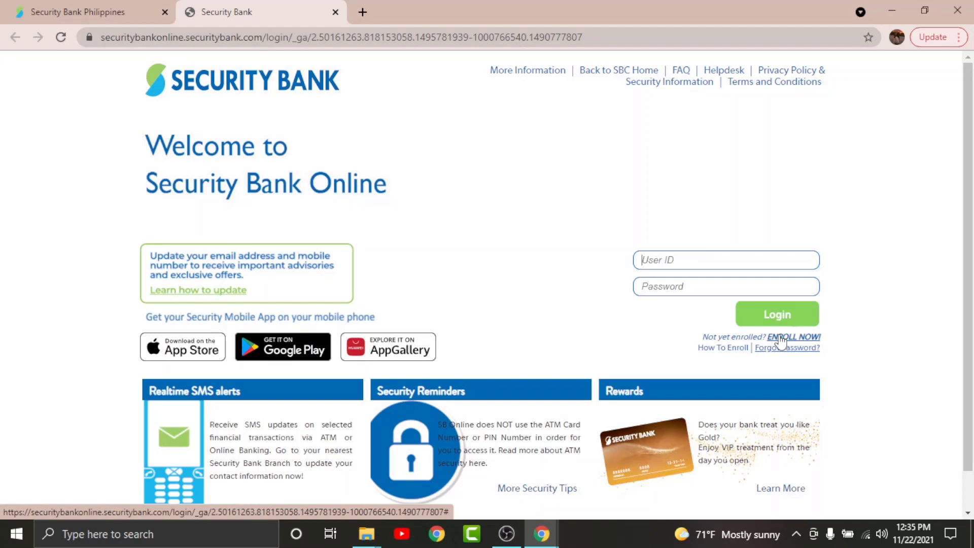
mouse_move(750, 333)
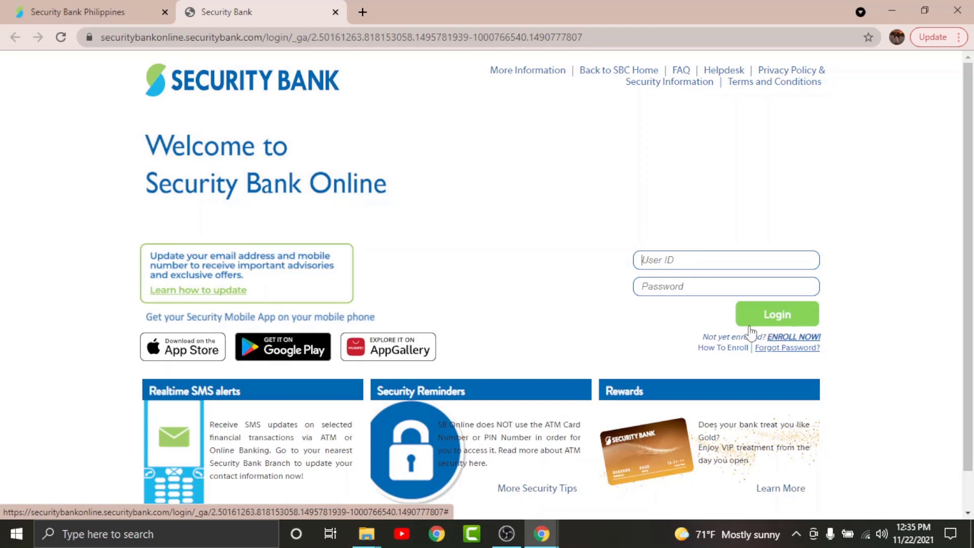
mouse_move(602, 260)
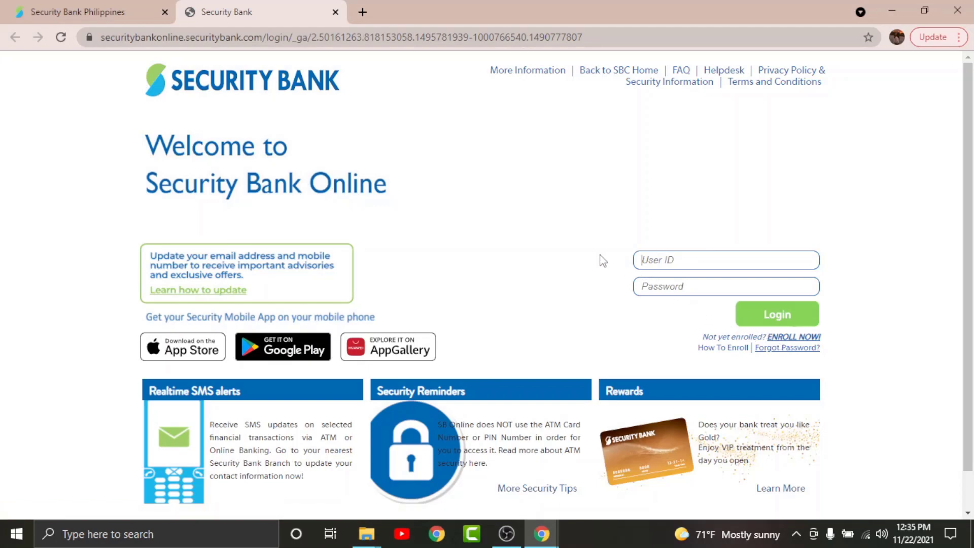
mouse_move(633, 311)
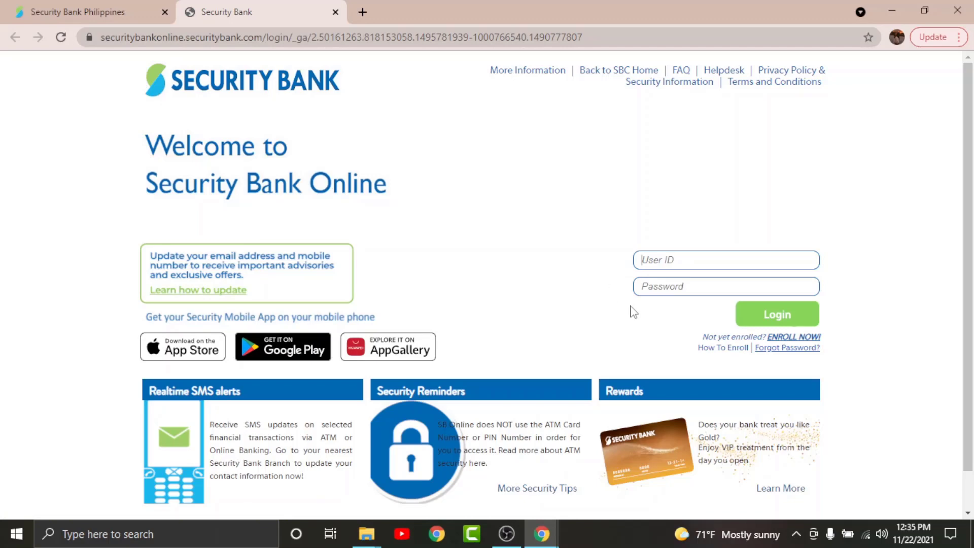
mouse_move(659, 262)
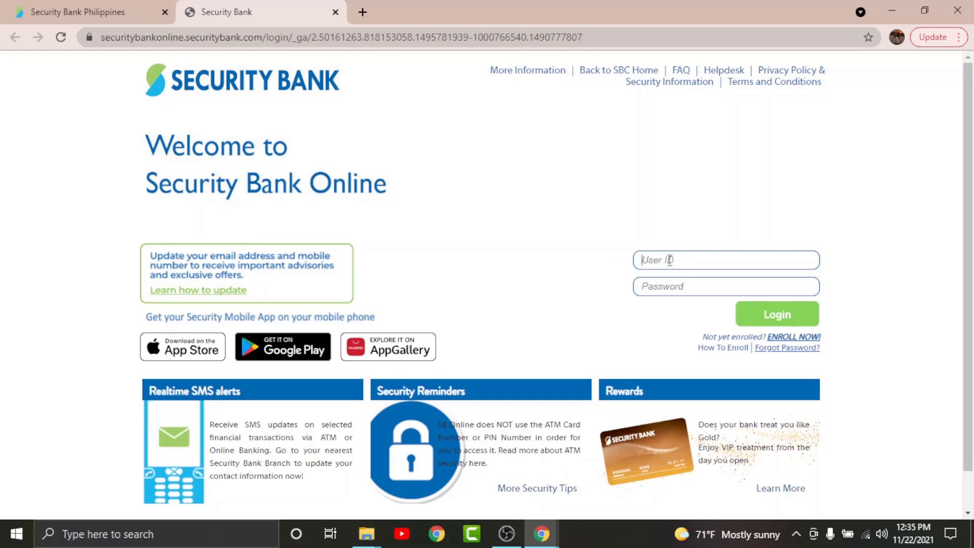
click(724, 286)
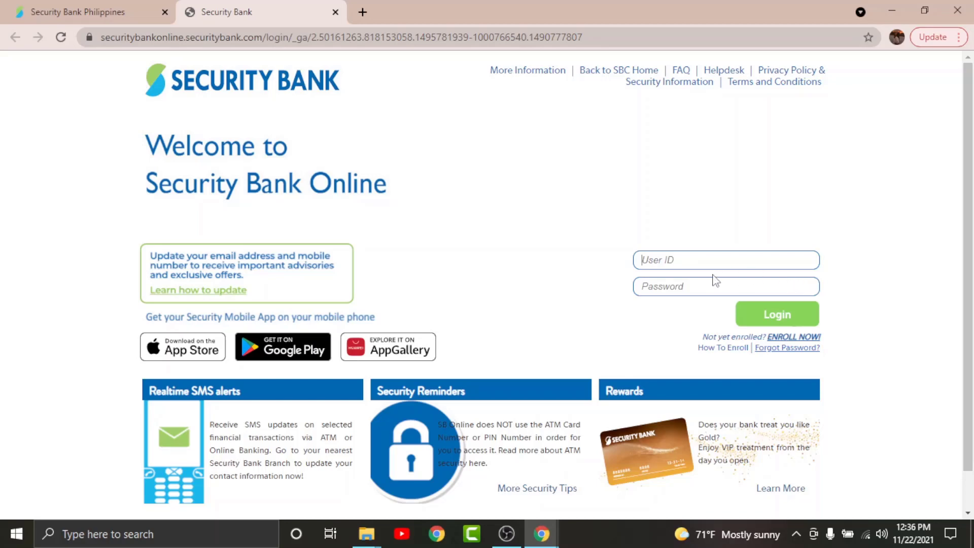
mouse_move(788, 347)
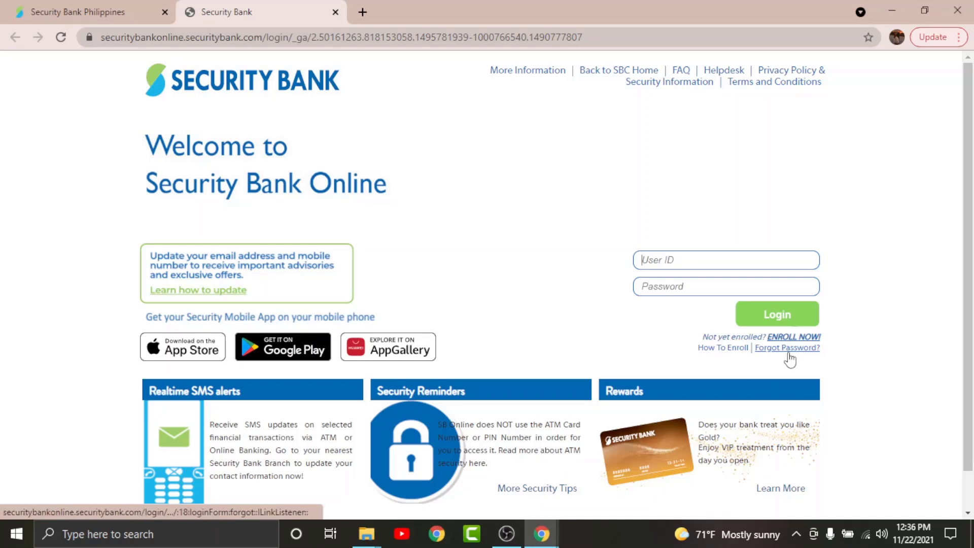
mouse_move(710, 314)
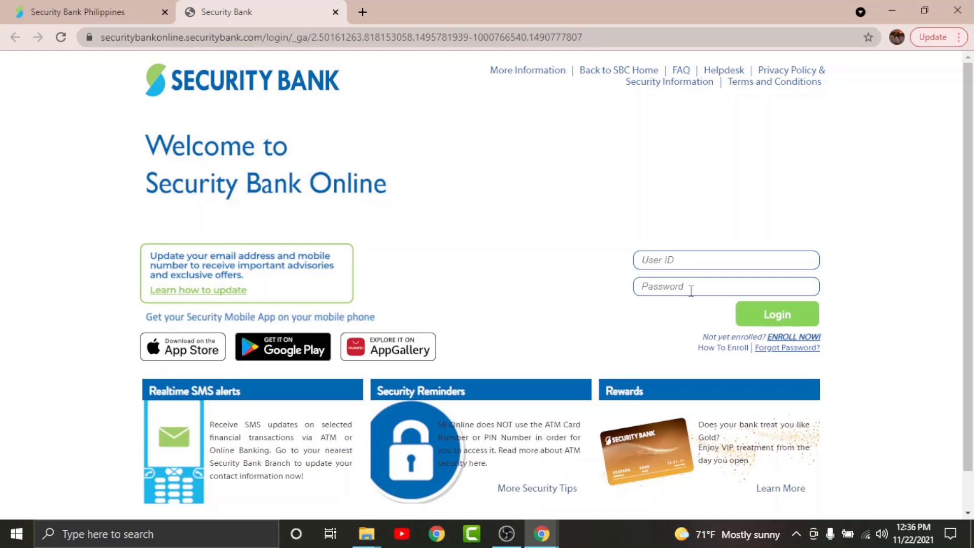
mouse_move(629, 299)
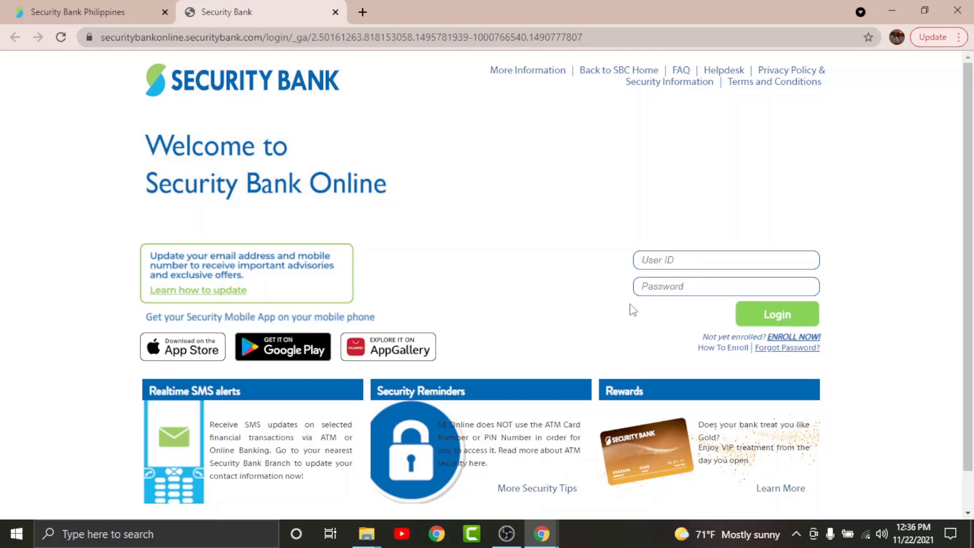
mouse_move(600, 311)
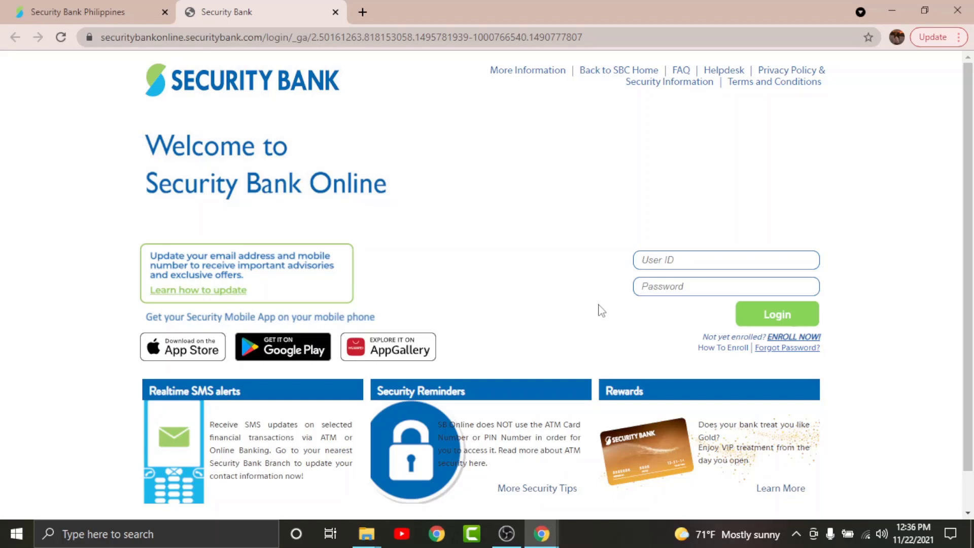
mouse_move(618, 293)
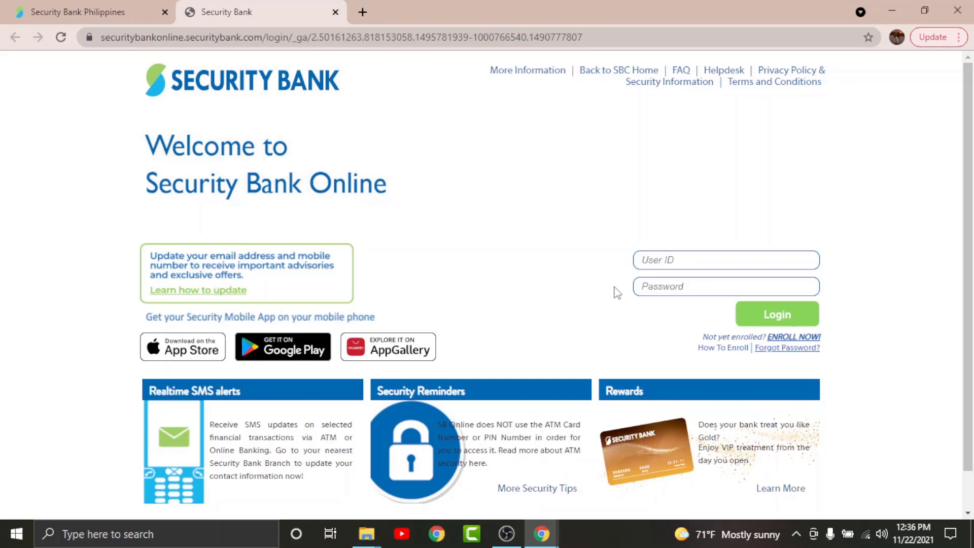